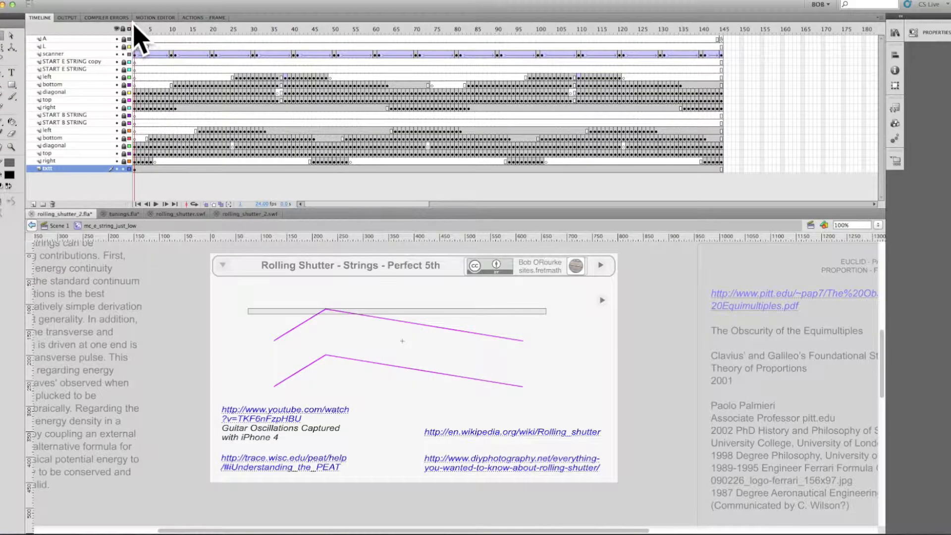
# - Start the Attack slide so the plucked string vibrates with its envelope graph
pyautogui.click(165, 29)
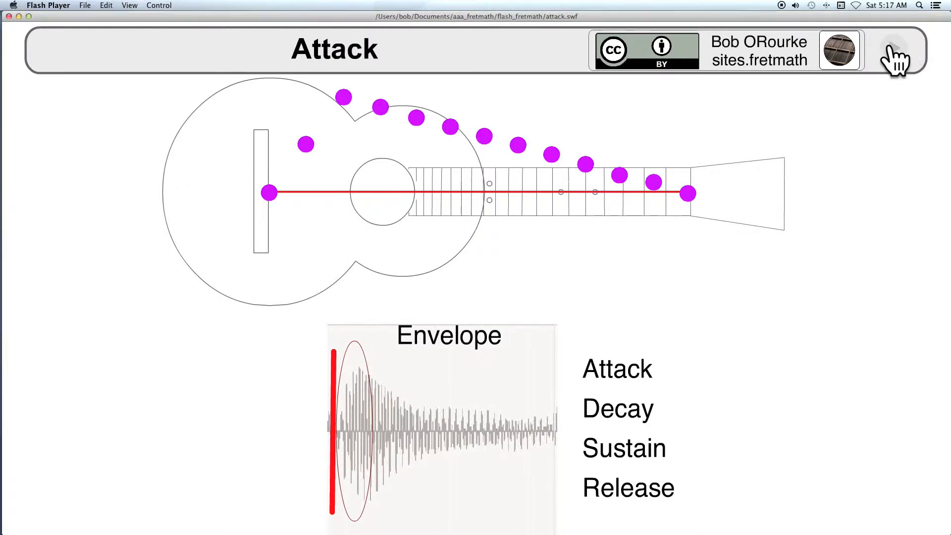
# - Circle the Attack stage on the envelope, then advance to the Elastic Energy slide
pyautogui.click(616, 368)
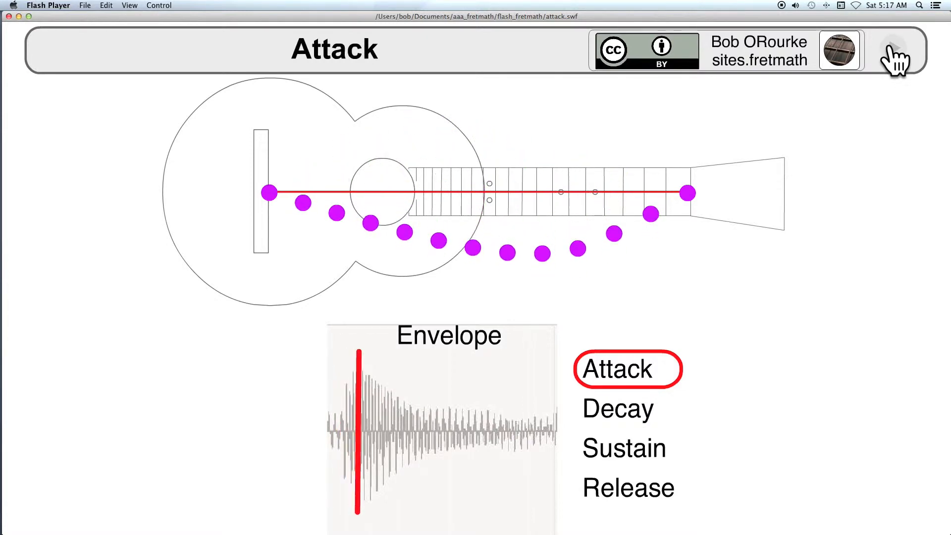
pyautogui.click(894, 48)
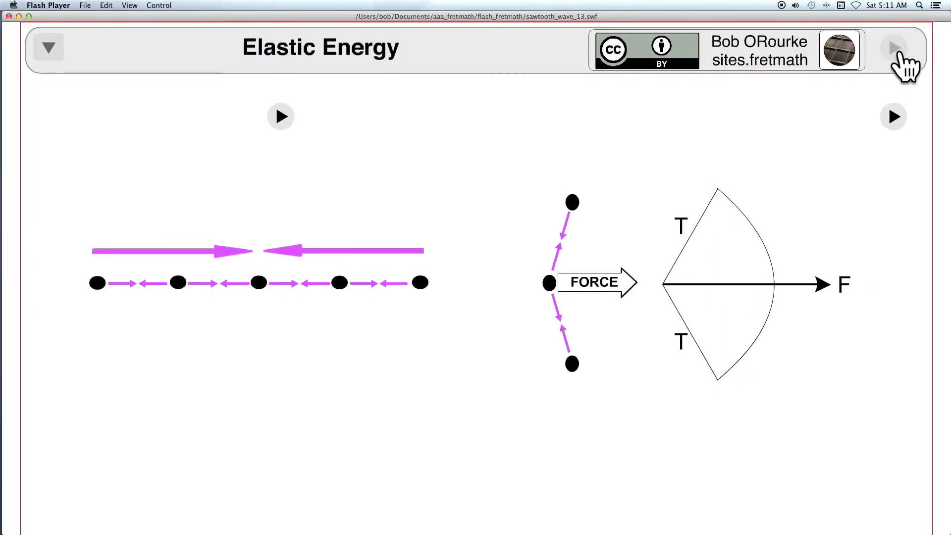
pyautogui.moveTo(899, 125)
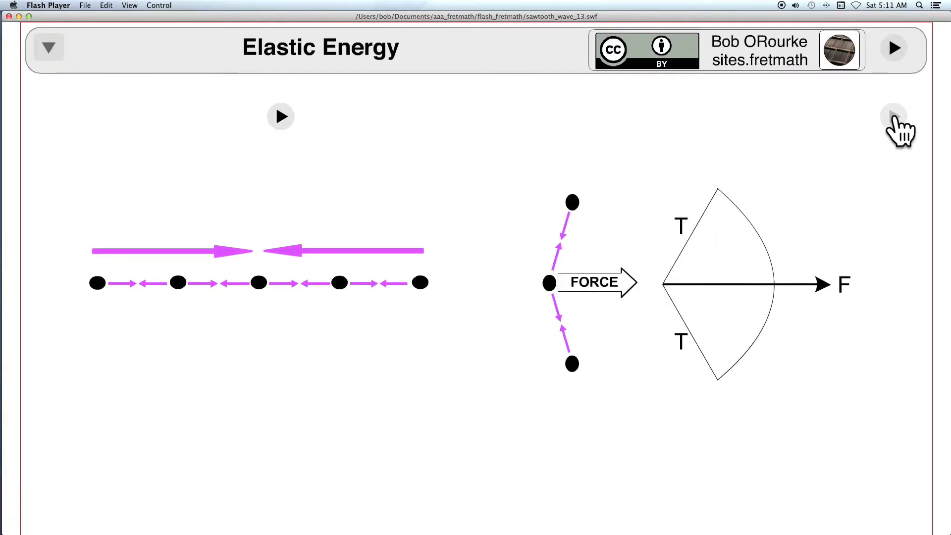
# - Play the elastic force animation, then move to String Forces and its paired-forces step
pyautogui.click(280, 116)
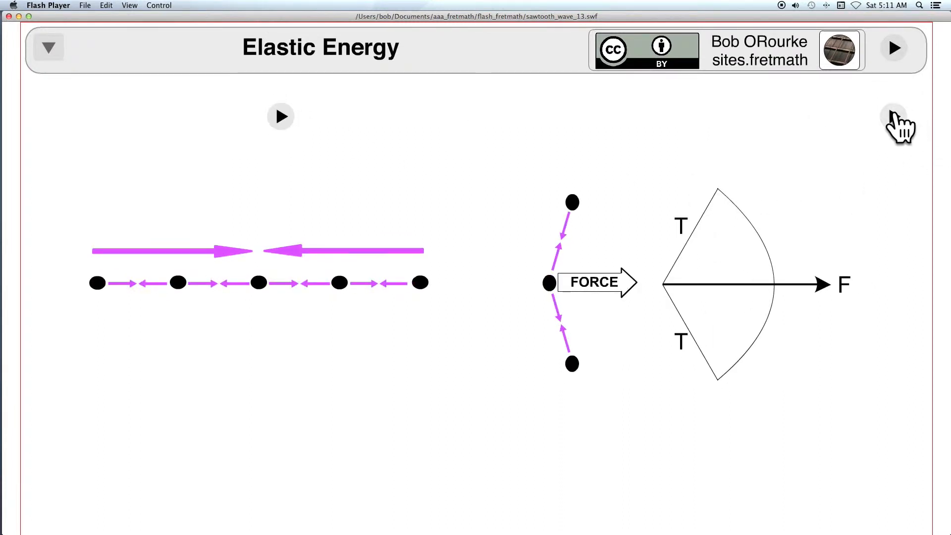
pyautogui.moveTo(908, 58)
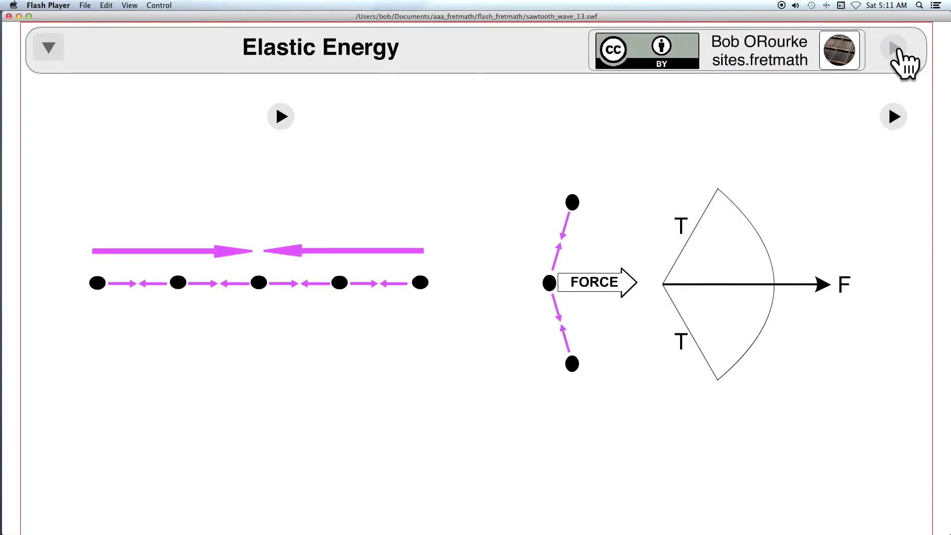
pyautogui.click(892, 48)
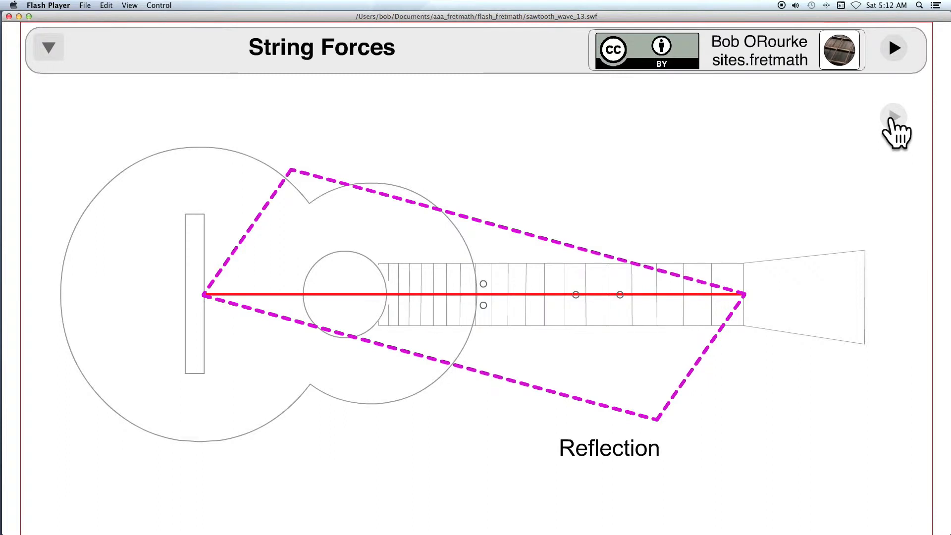
pyautogui.click(894, 117)
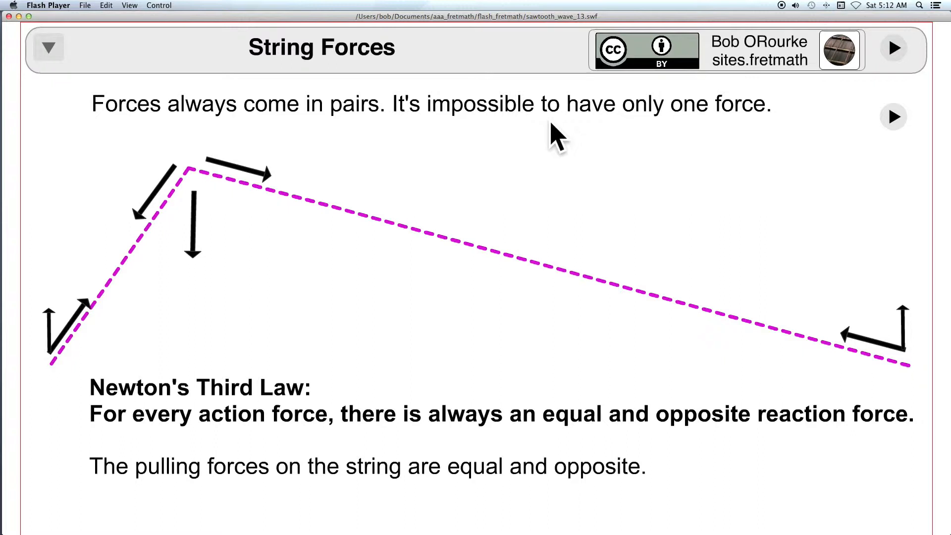
pyautogui.moveTo(912, 118)
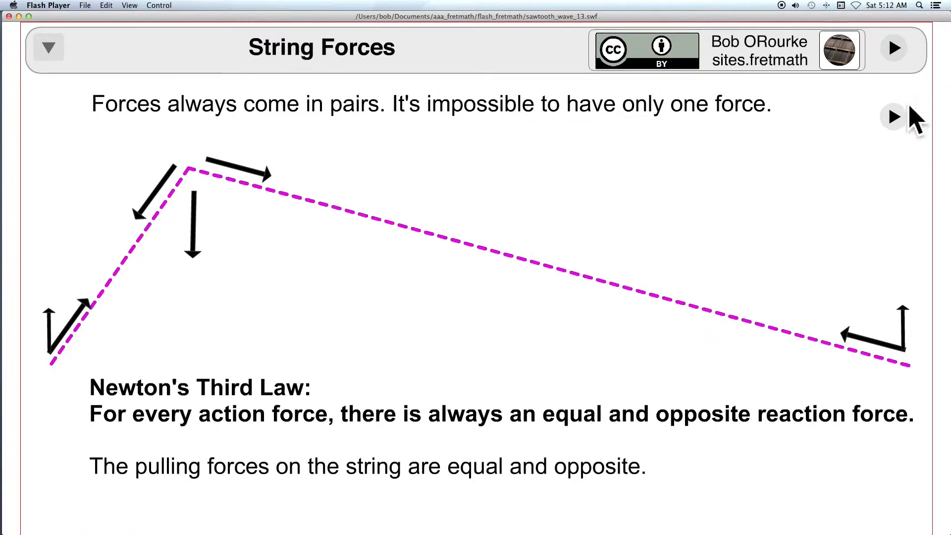
# - Advance String Forces to the Newton's Third Law paired-forces explanation
pyautogui.click(892, 116)
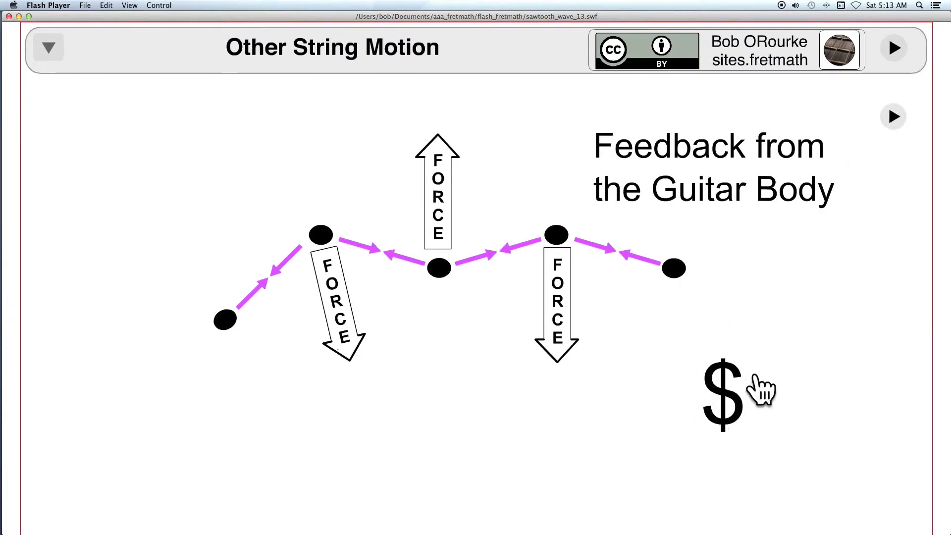
pyautogui.moveTo(897, 118)
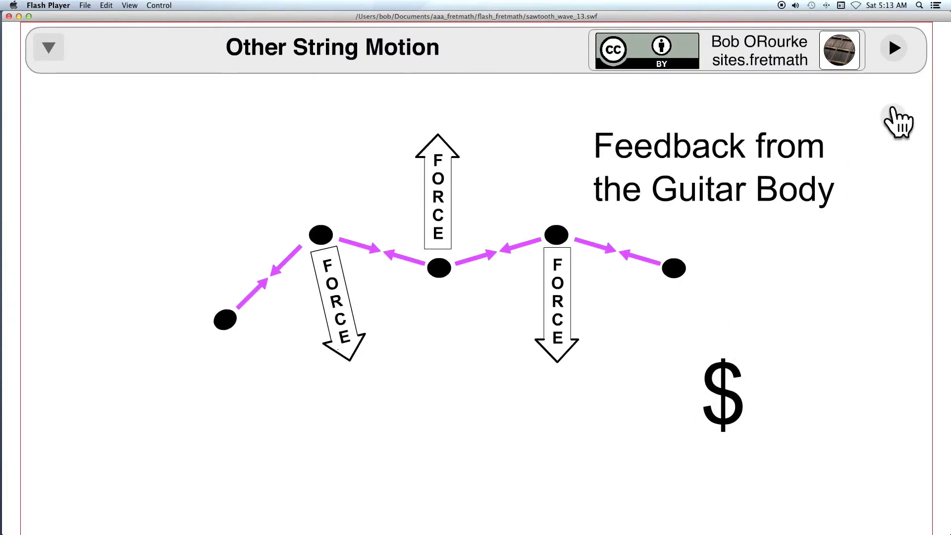
pyautogui.moveTo(898, 121)
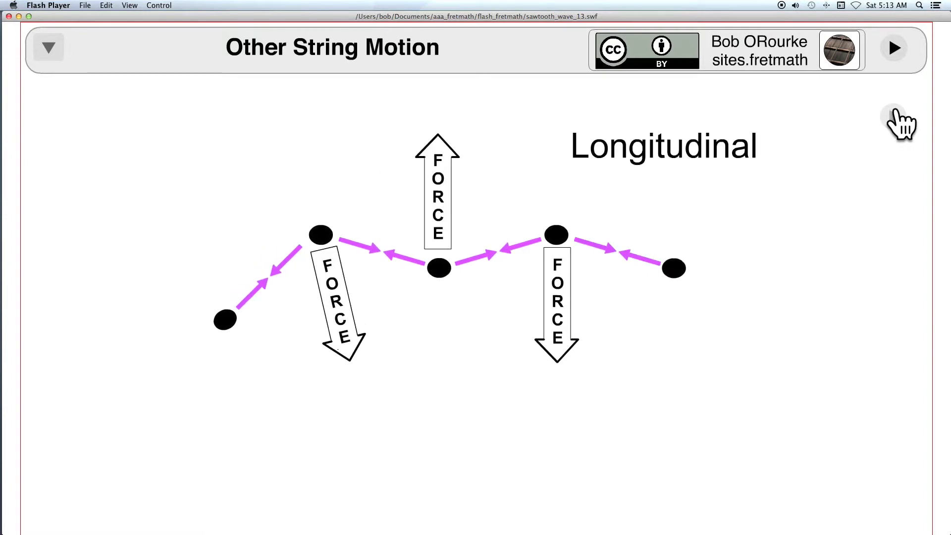
# - Advance Other String Motion past the Longitudinal motion note to Pulse Motion
pyautogui.click(895, 49)
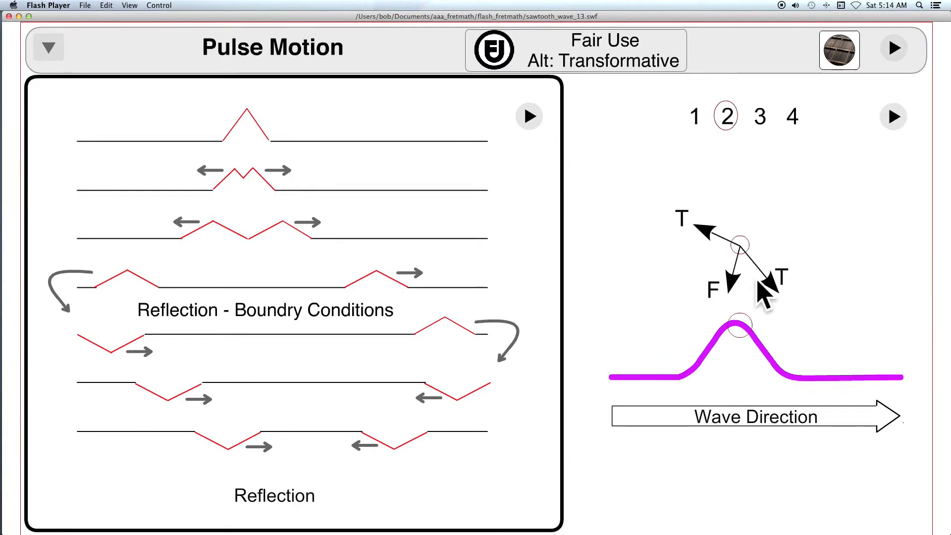
pyautogui.moveTo(741, 297)
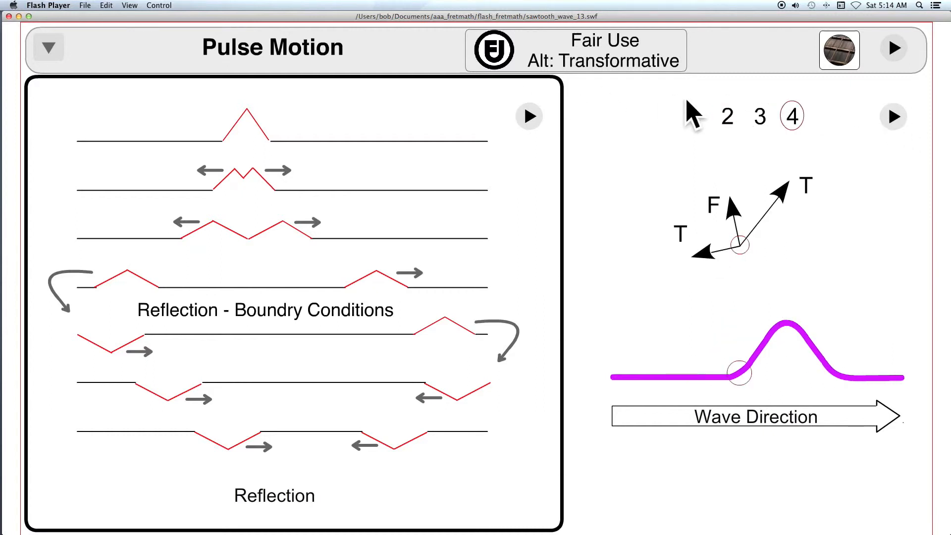
pyautogui.moveTo(242, 139)
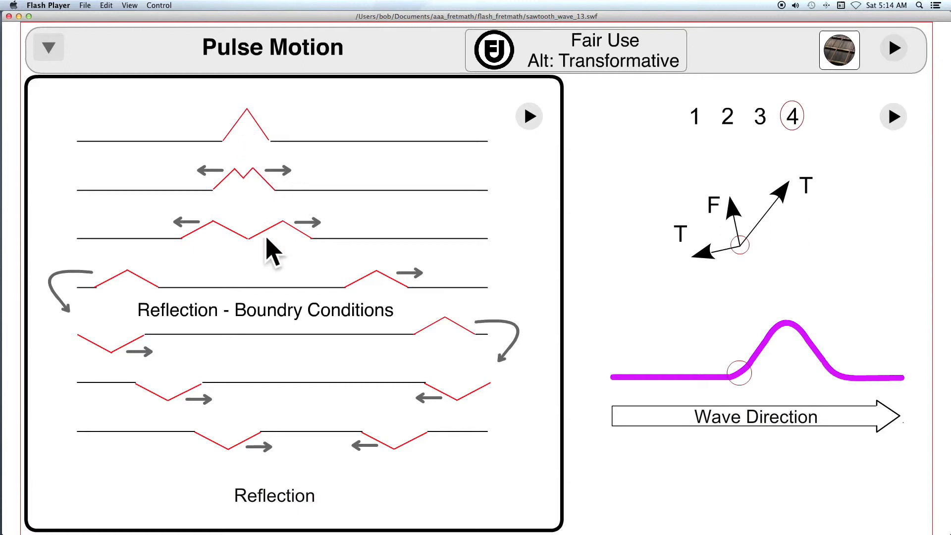
pyautogui.moveTo(406, 334)
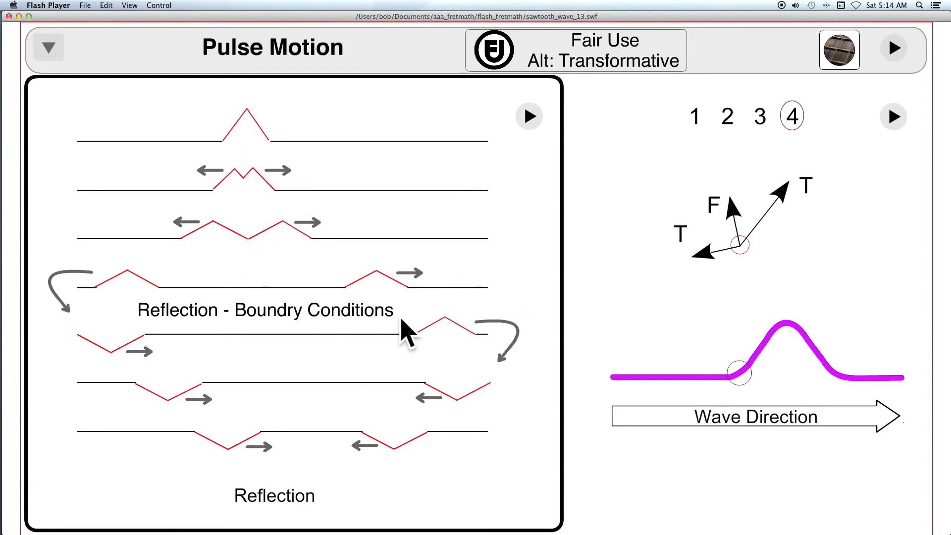
# - Bring the Pulse Motion diagram to stage 4 and play the fixed-endpoint reflection animation
pyautogui.click(527, 116)
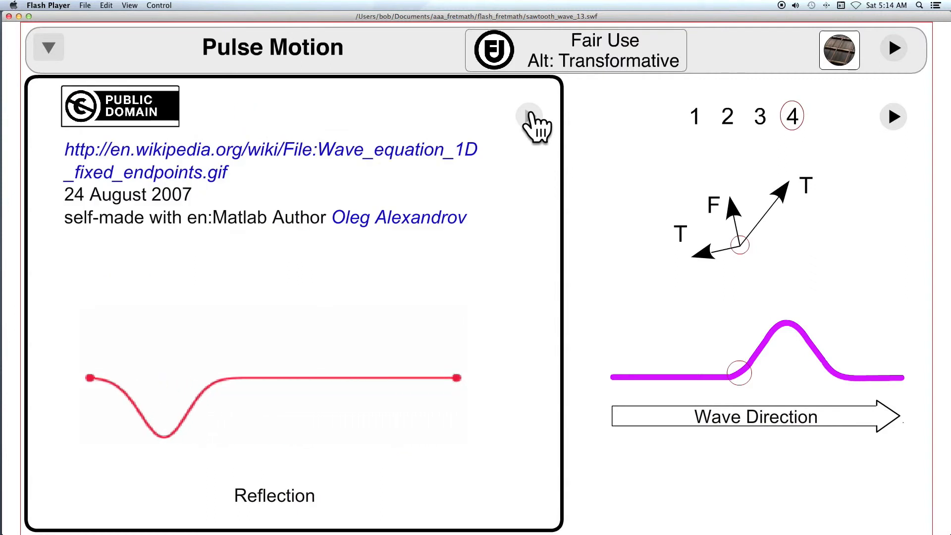
pyautogui.click(528, 116)
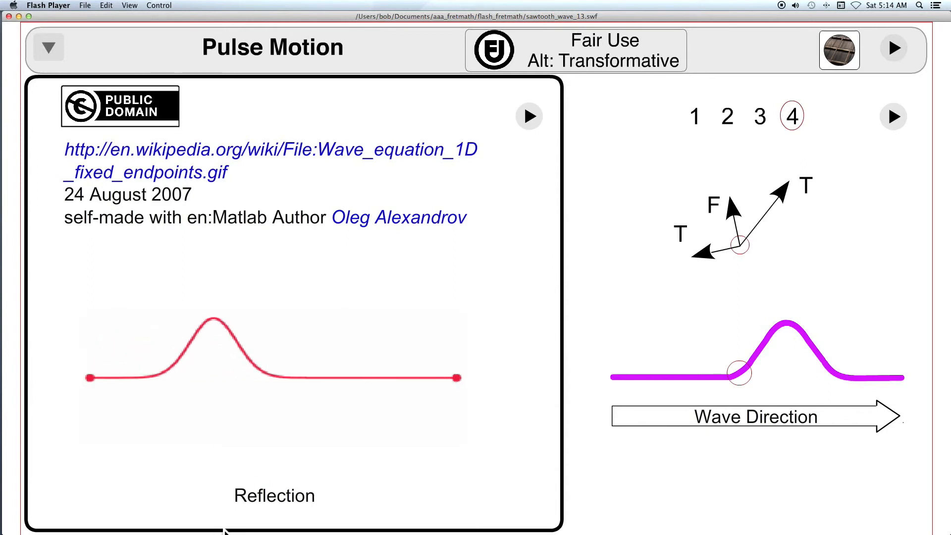
# - Switch the left panel to the Superposition (Waves Added) two-pulse animation
pyautogui.click(528, 116)
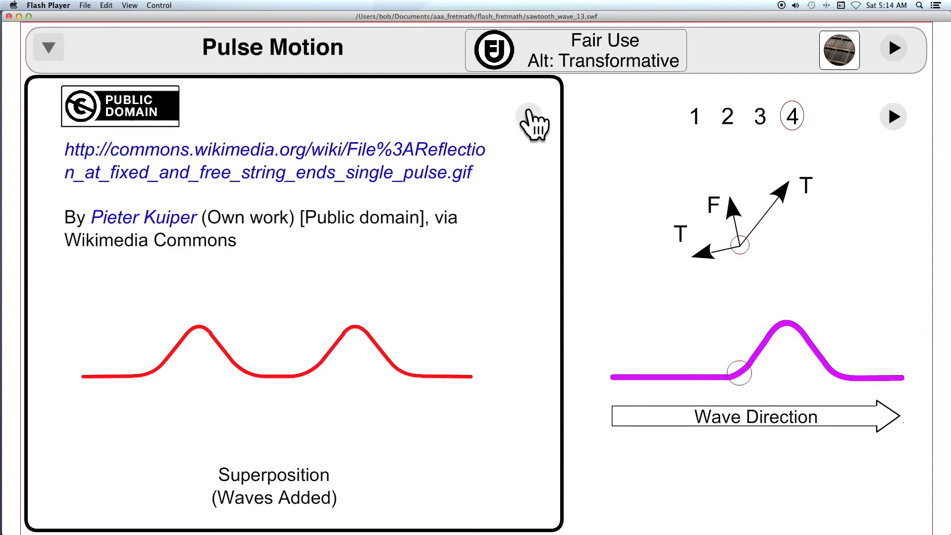